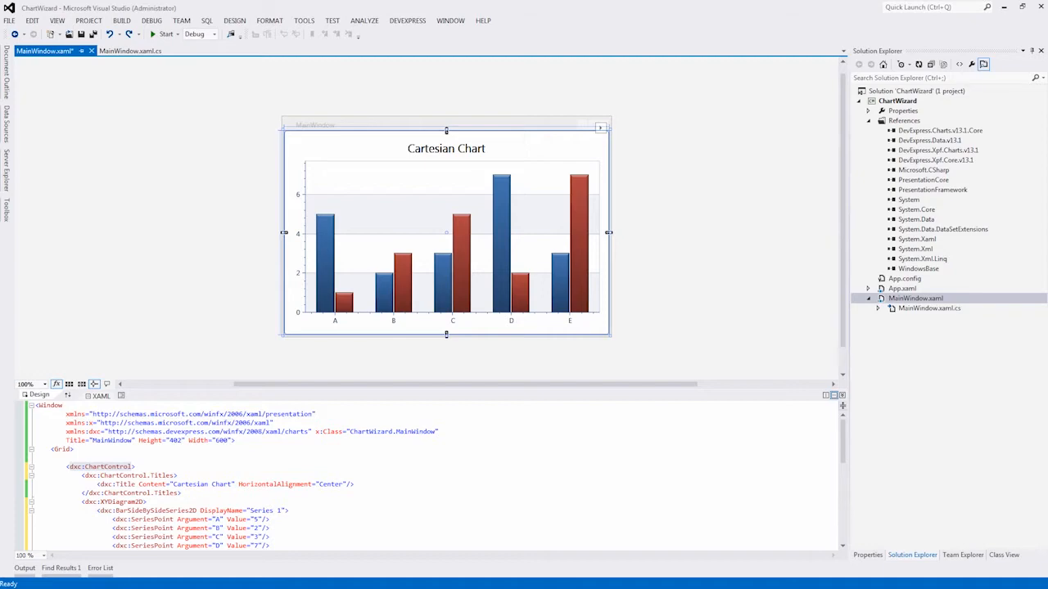
pyautogui.moveTo(446, 343)
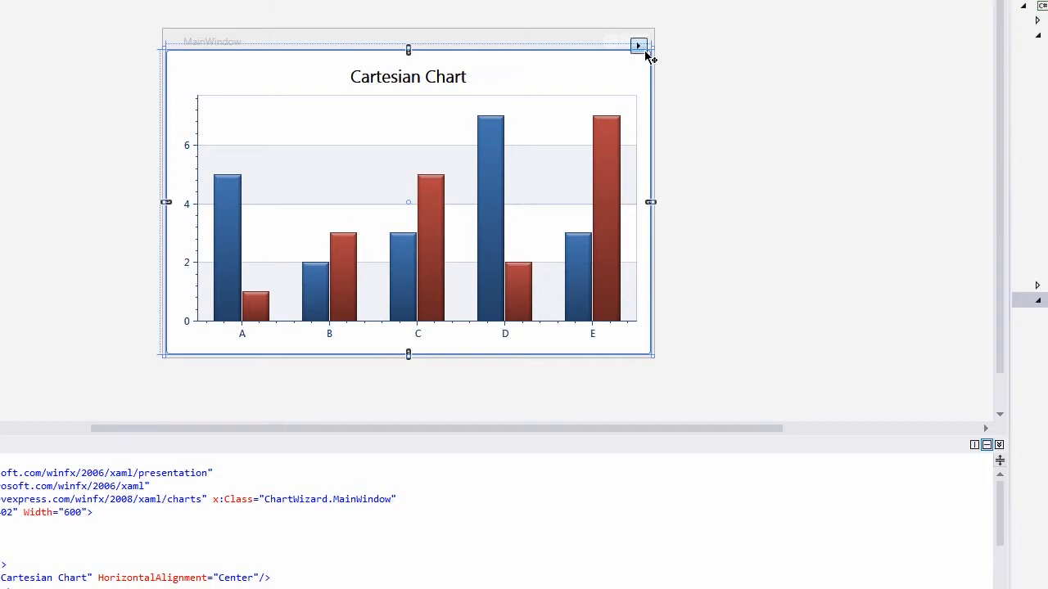
# Show the ChartControl Tasks menu from the chart's smart tag in the XAML designer.
pyautogui.click(638, 46)
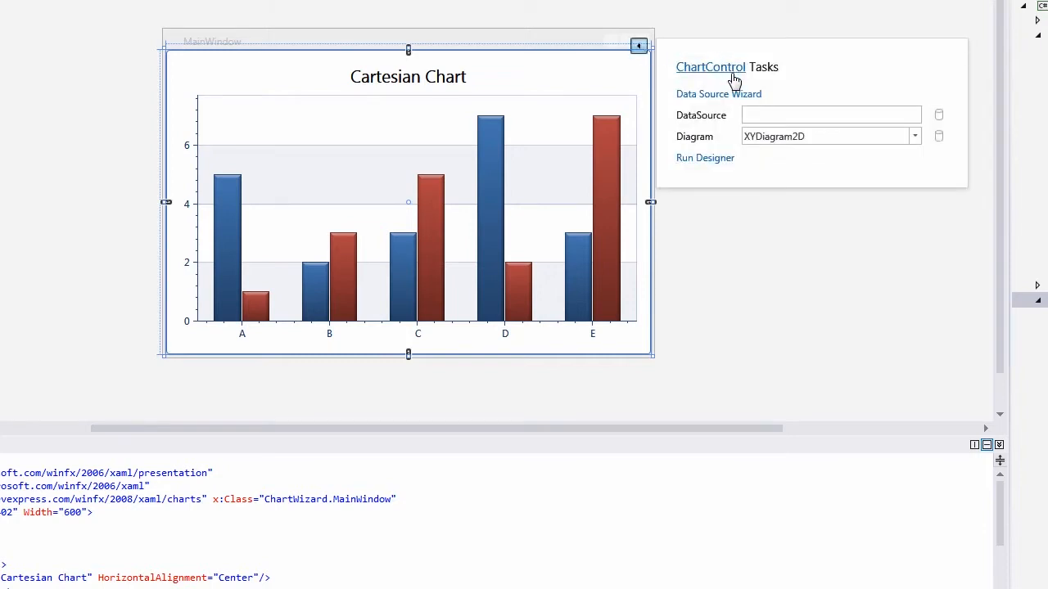
pyautogui.moveTo(704, 157)
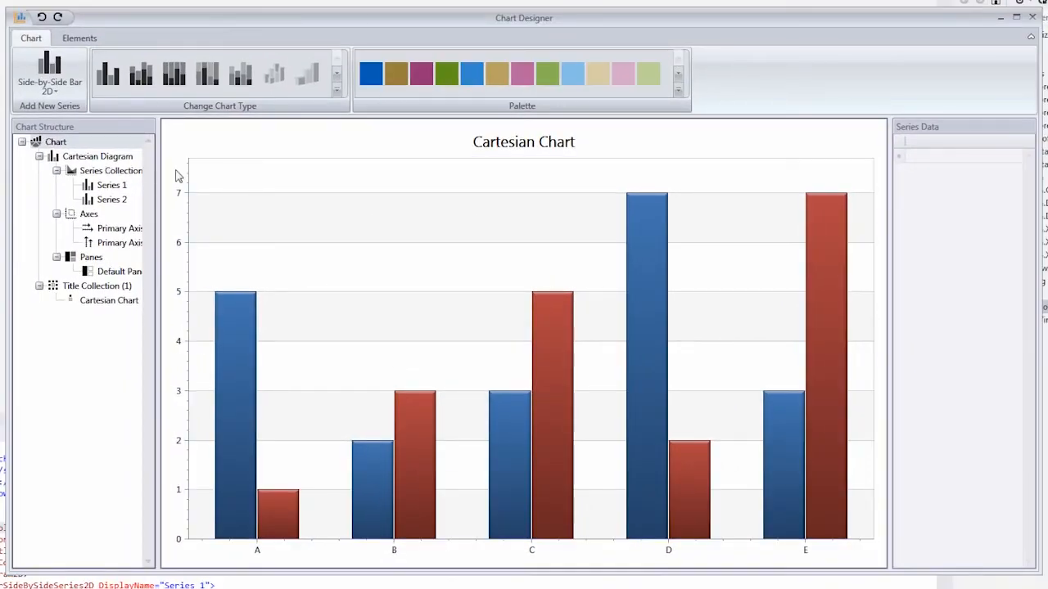
pyautogui.moveTo(157, 193)
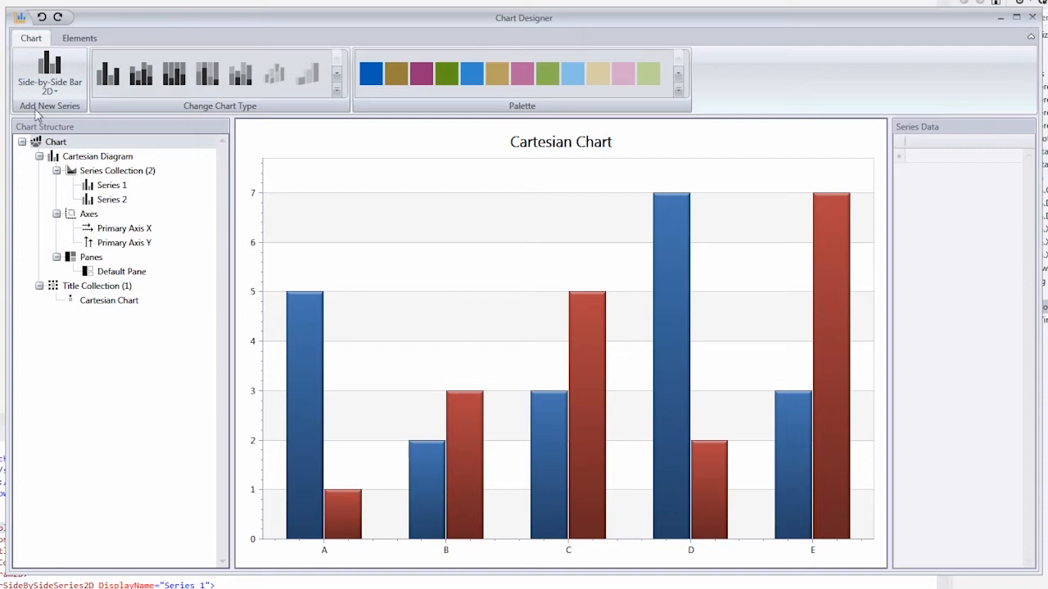
# Expand the series type gallery from the Side-by-Side Bar series button.
pyautogui.click(49, 78)
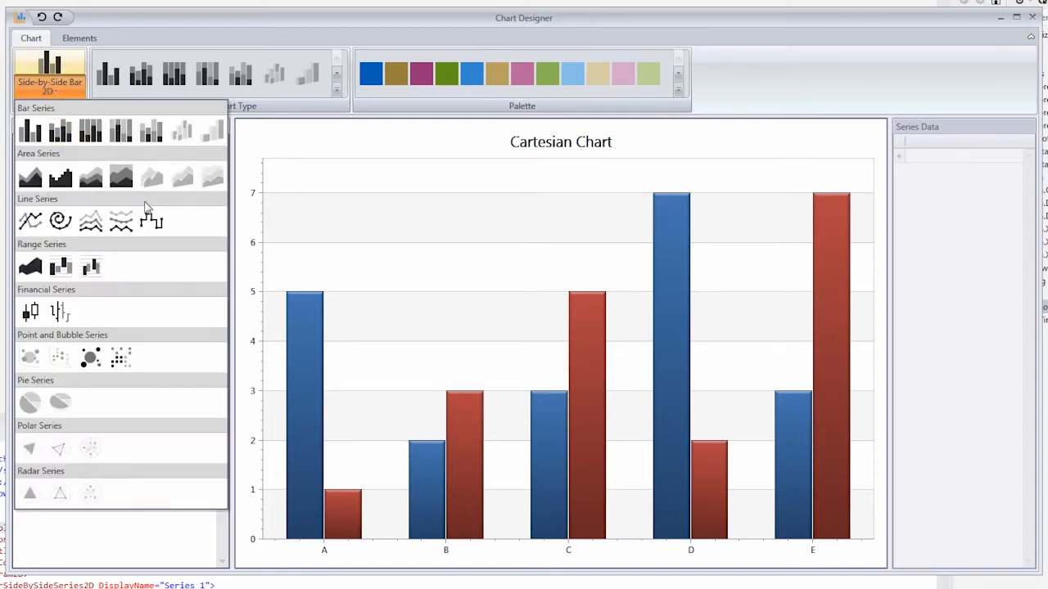
pyautogui.moveTo(380, 147)
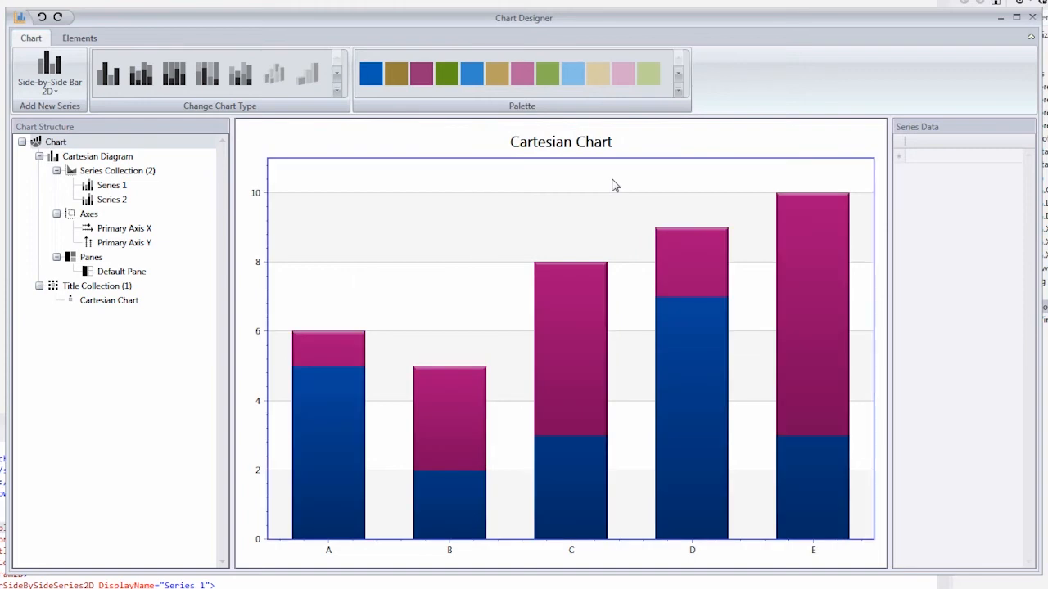
pyautogui.moveTo(462, 337)
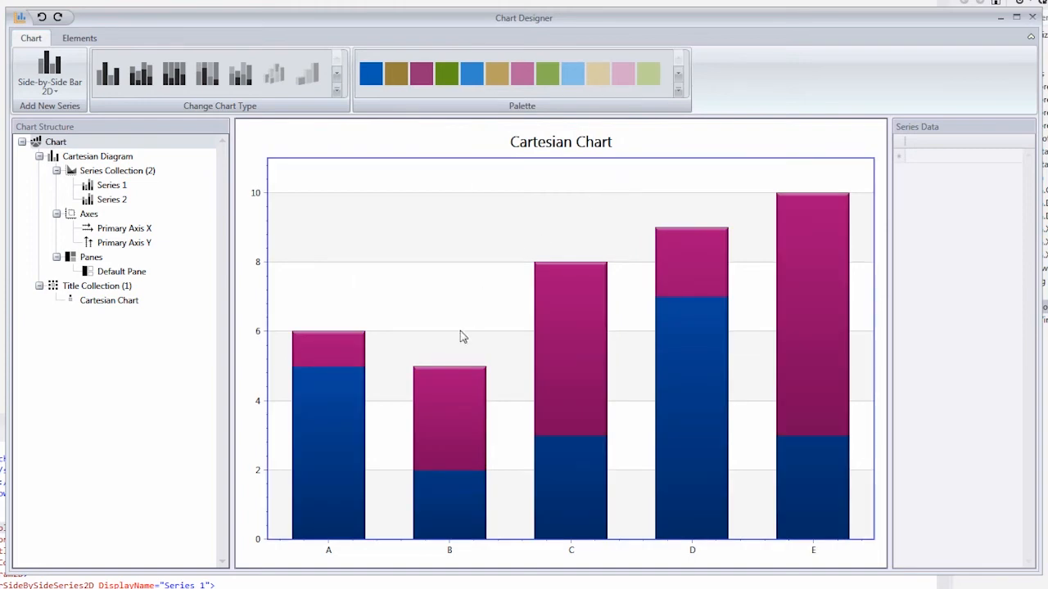
# Select Series 2 in the Chart Structure tree to show its argument-value data.
pyautogui.click(112, 200)
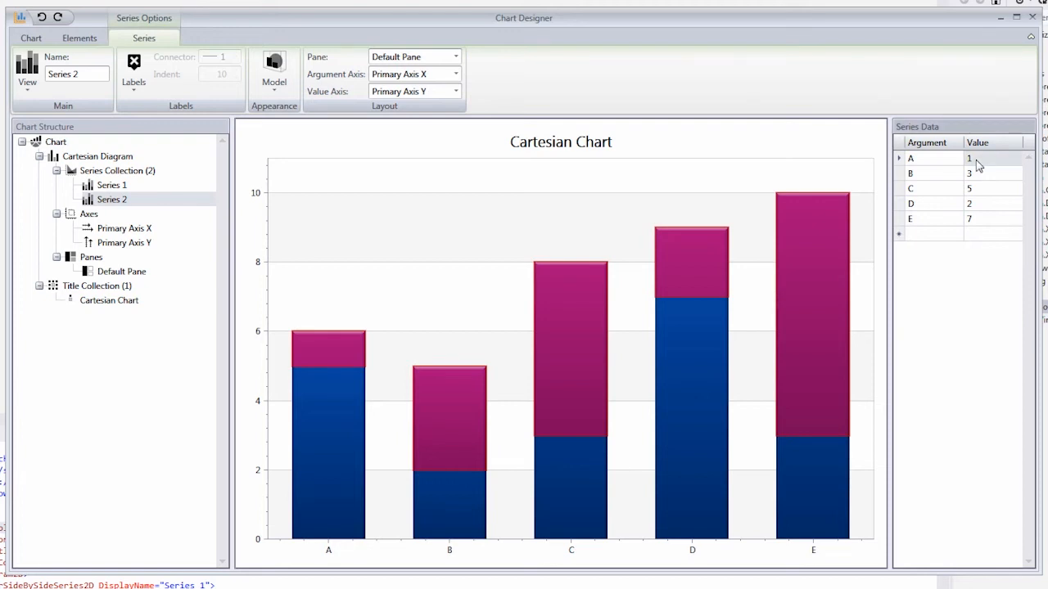
# Set Series 2's value for argument A to 12 in the Series Data grid.
pyautogui.write('12')
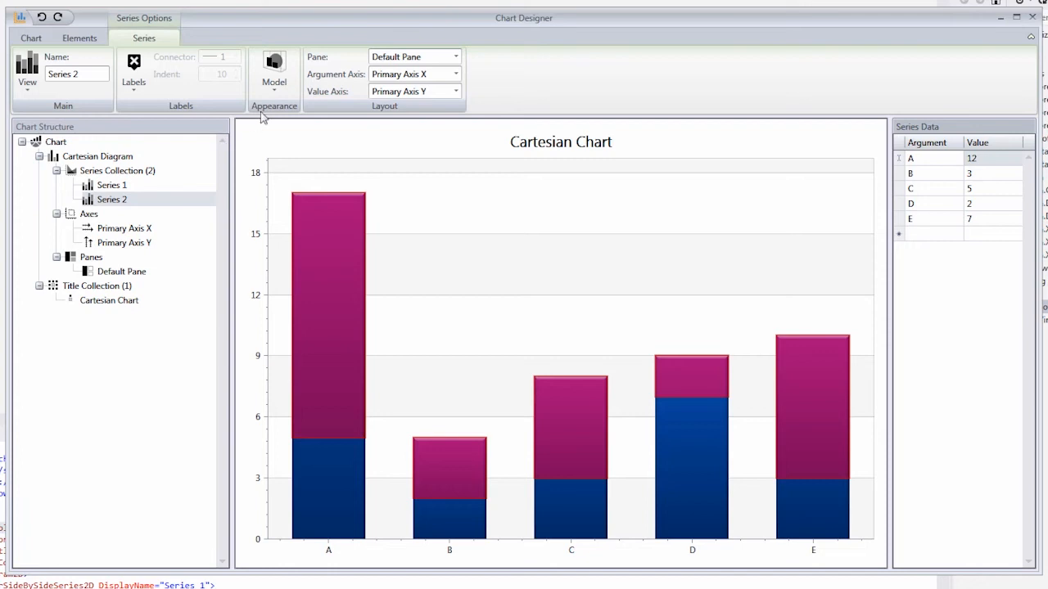
pyautogui.moveTo(272, 106)
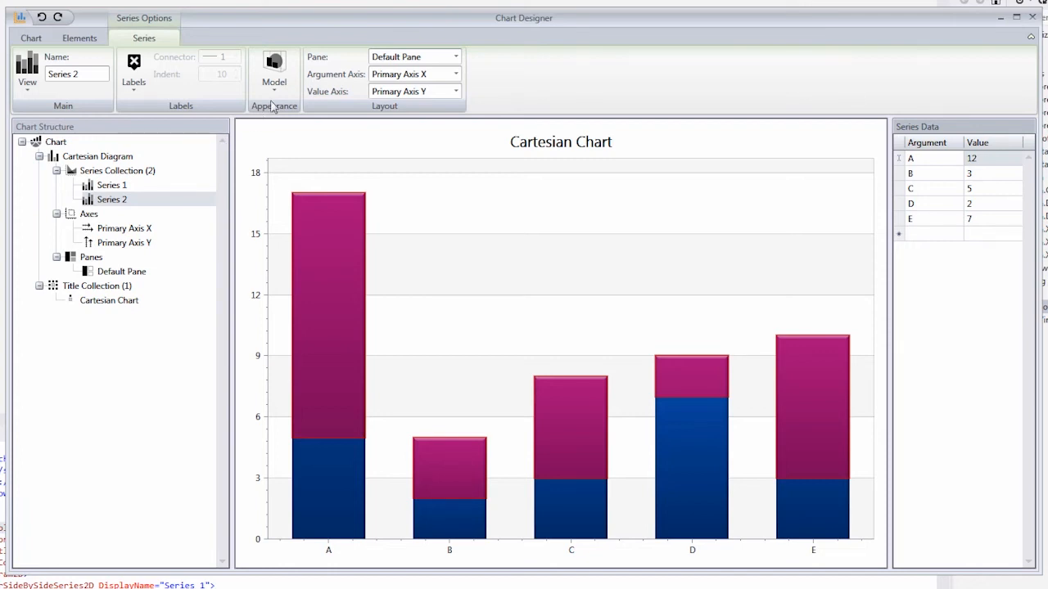
# Apply the Gradient Bar model to Series 2 from the Model list.
pyautogui.click(275, 69)
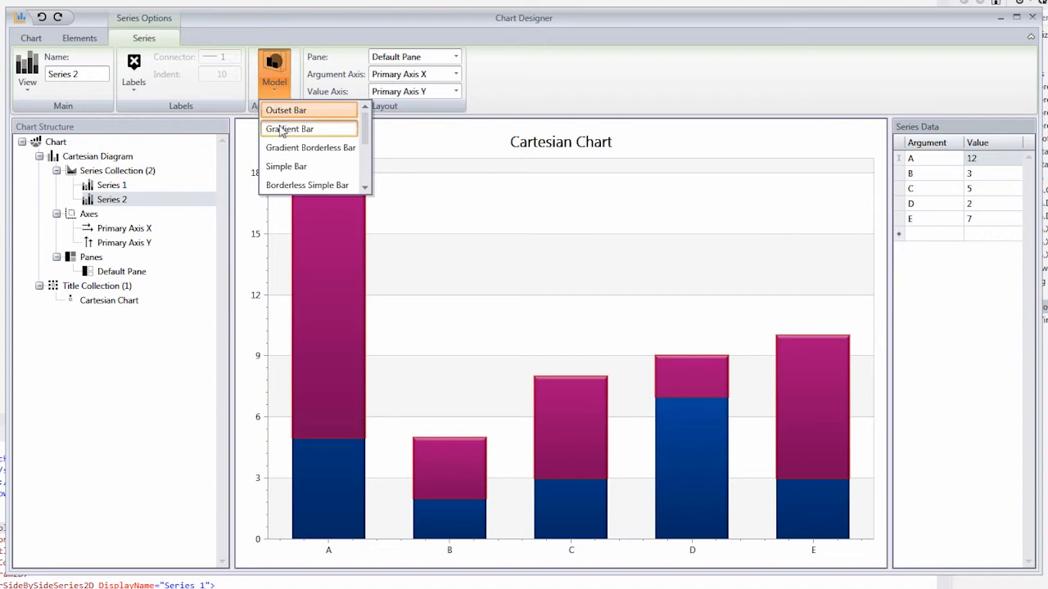
pyautogui.click(288, 128)
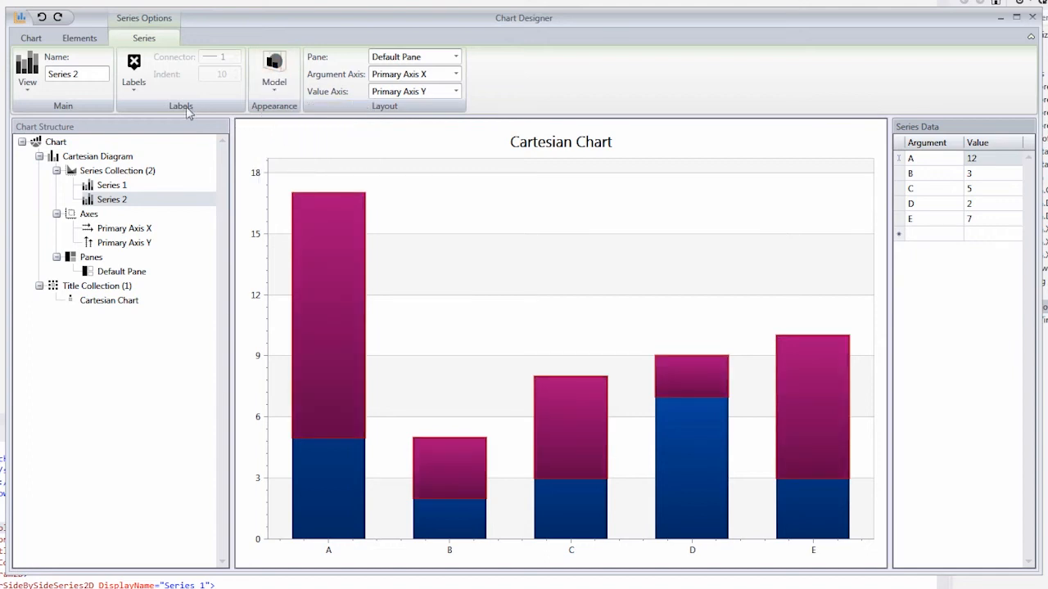
pyautogui.click(79, 38)
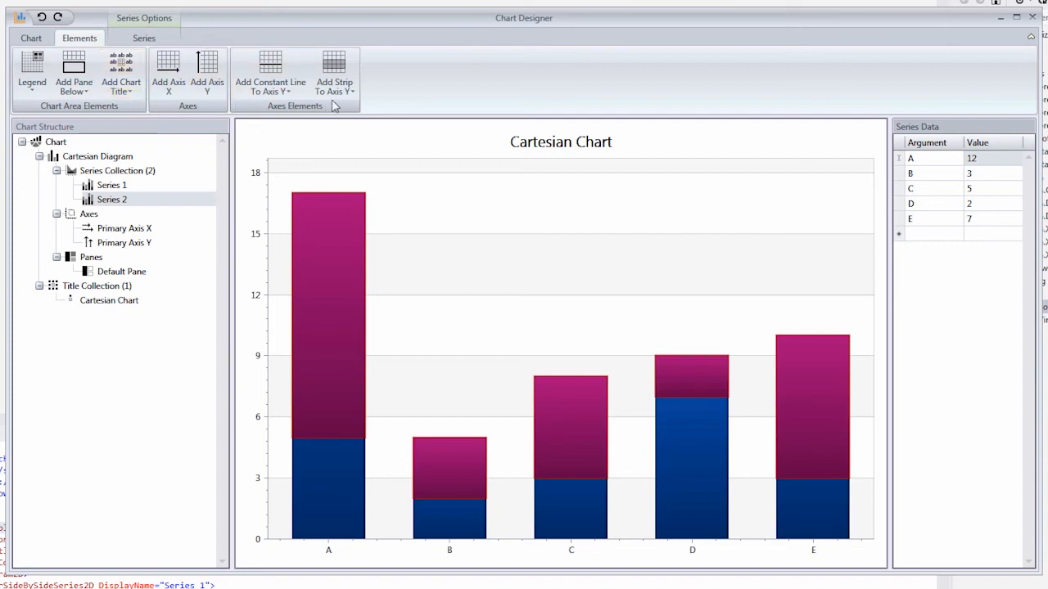
pyautogui.moveTo(340, 105)
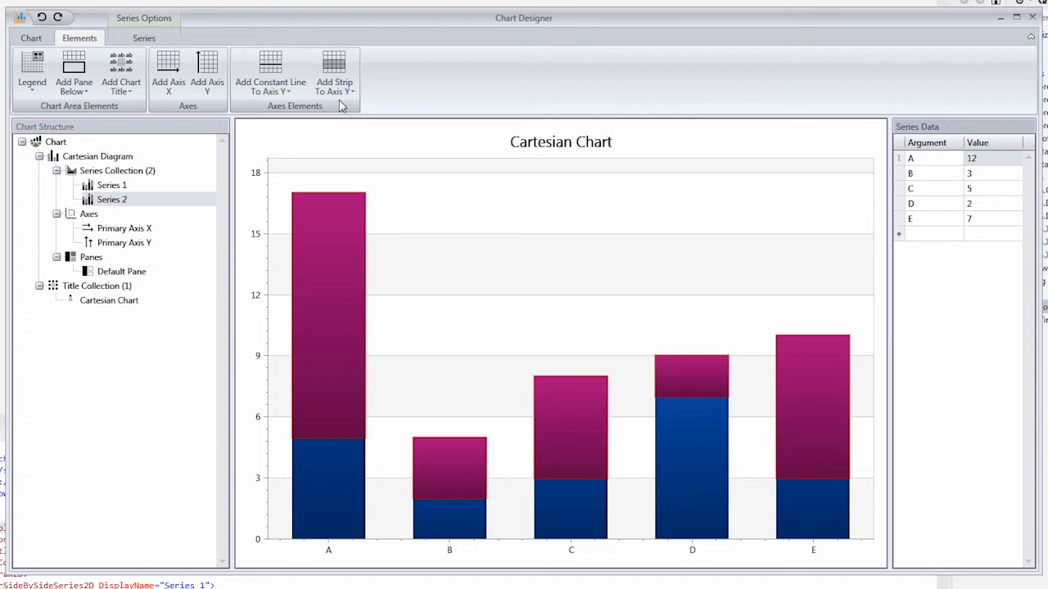
# Add a legend listing Series 1 and Series 2 via Chart Area Elements.
pyautogui.click(33, 73)
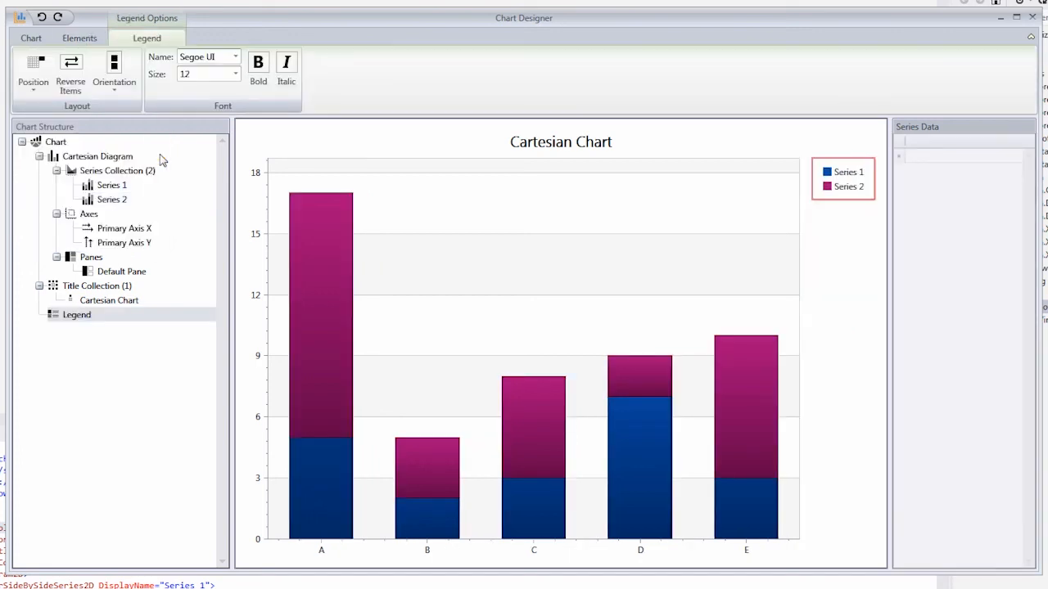
pyautogui.moveTo(953, 311)
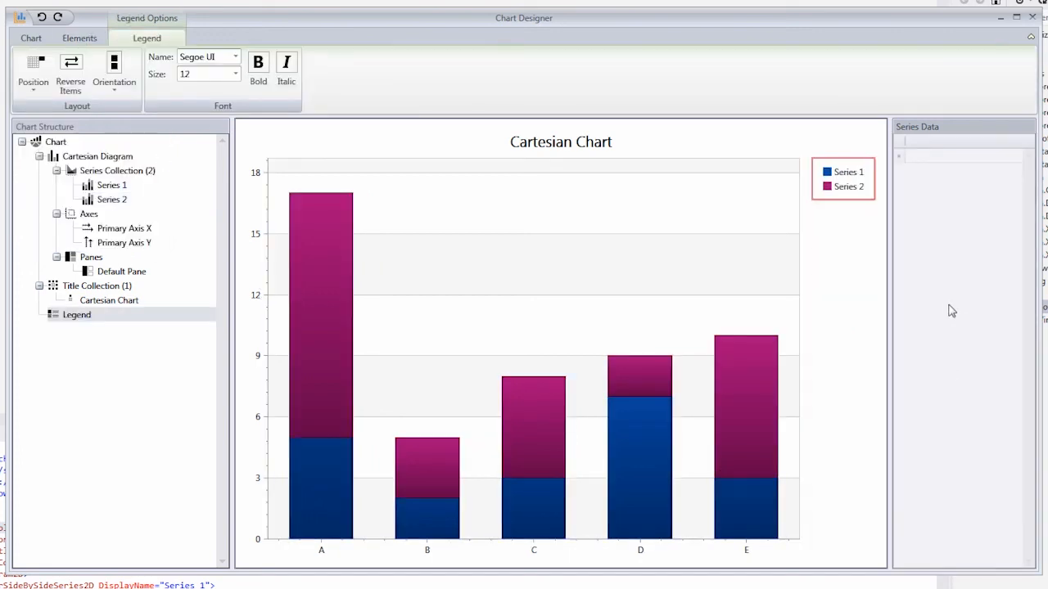